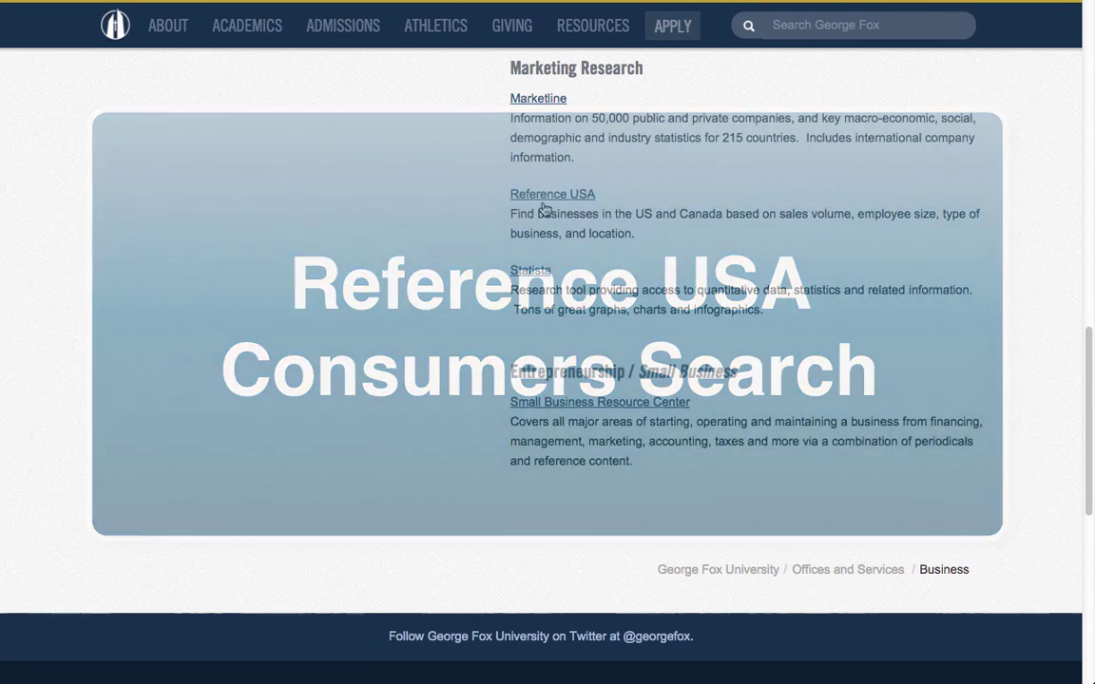
Launch ReferenceUSA from the university library's Marketing Research resources page.
{"action": "left_click", "coordinate": [552, 194]}
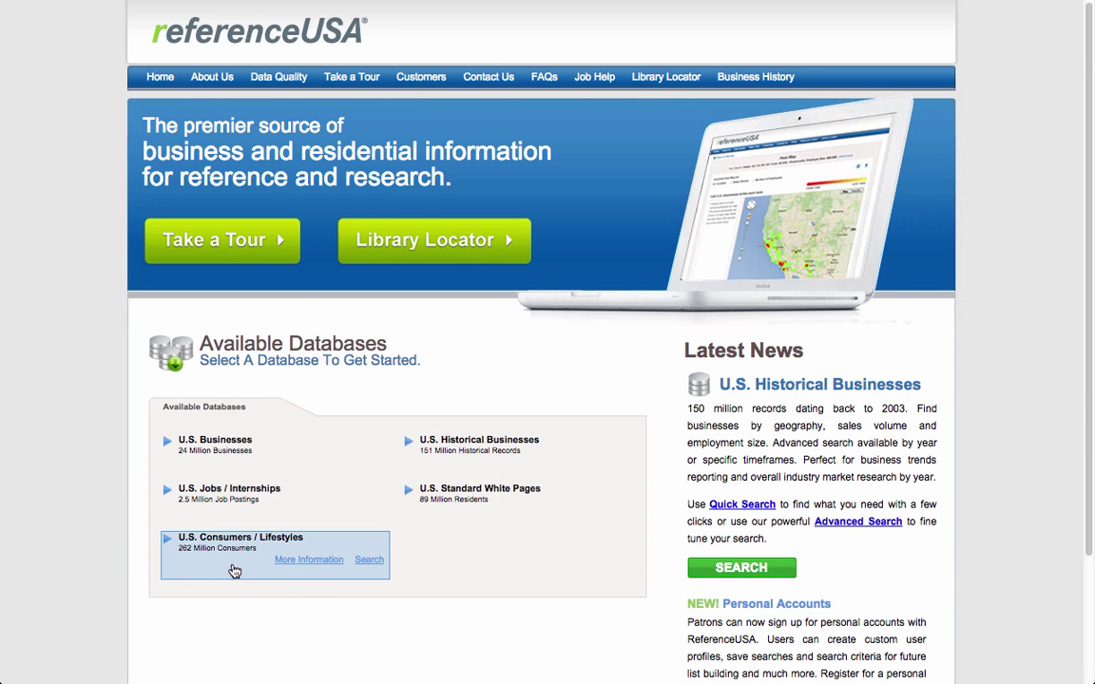
Open the Advanced Search form for the U.S. Consumers / Lifestyles database.
{"action": "left_click", "coordinate": [368, 559]}
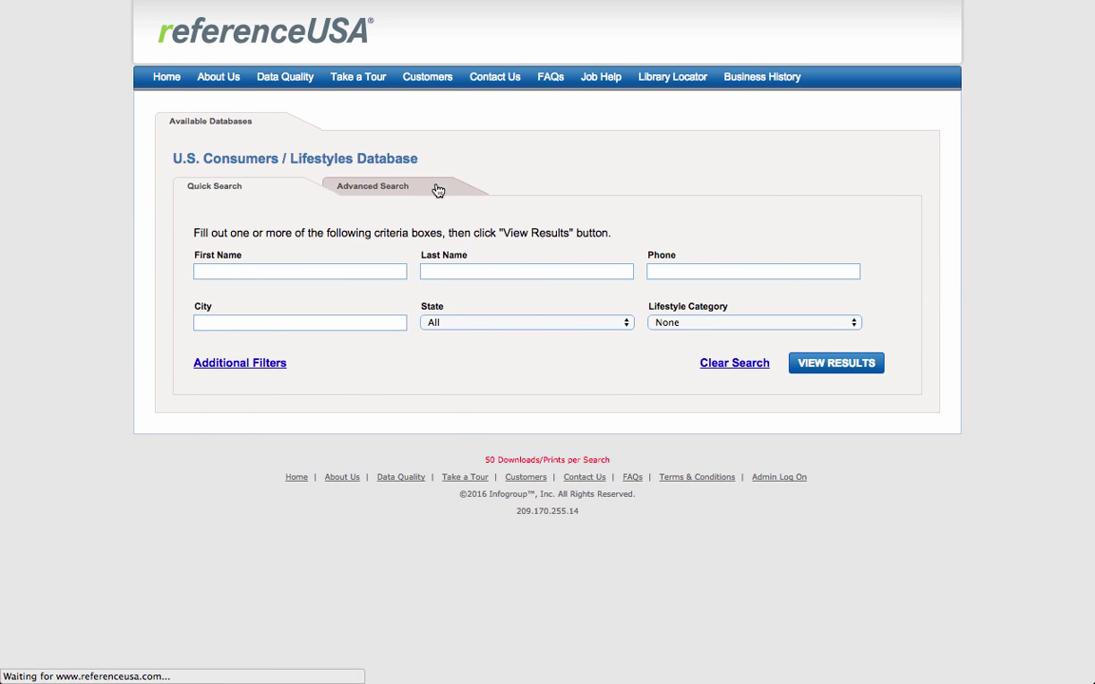
{"action": "left_click", "coordinate": [371, 186]}
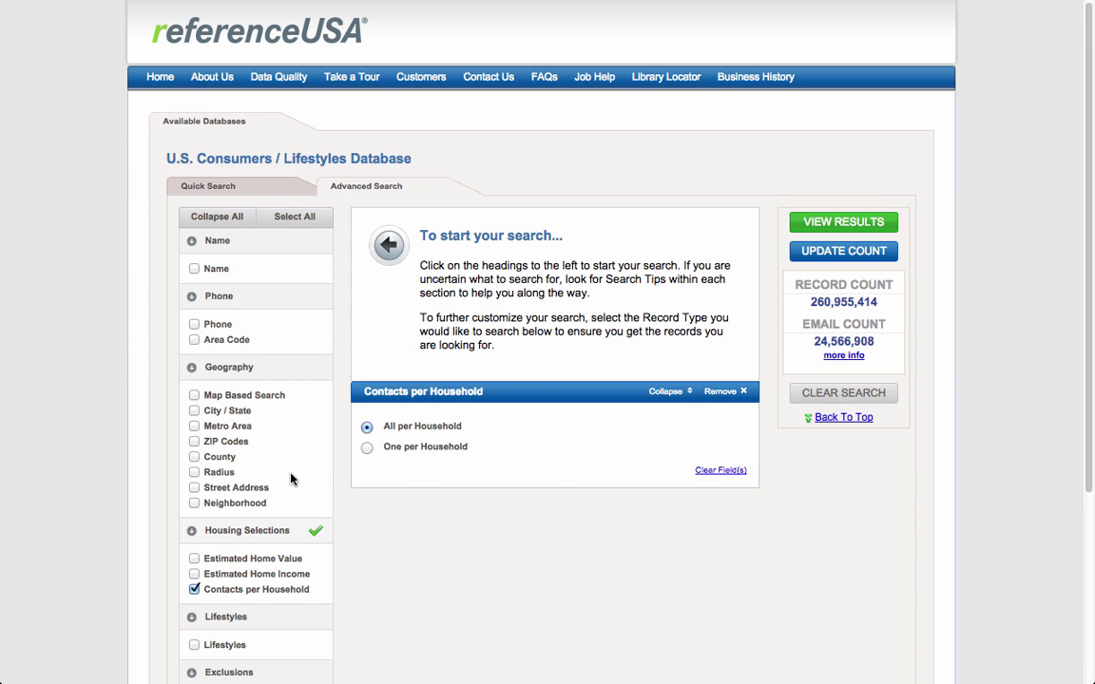
{"action": "mouse_move", "coordinate": [276, 417]}
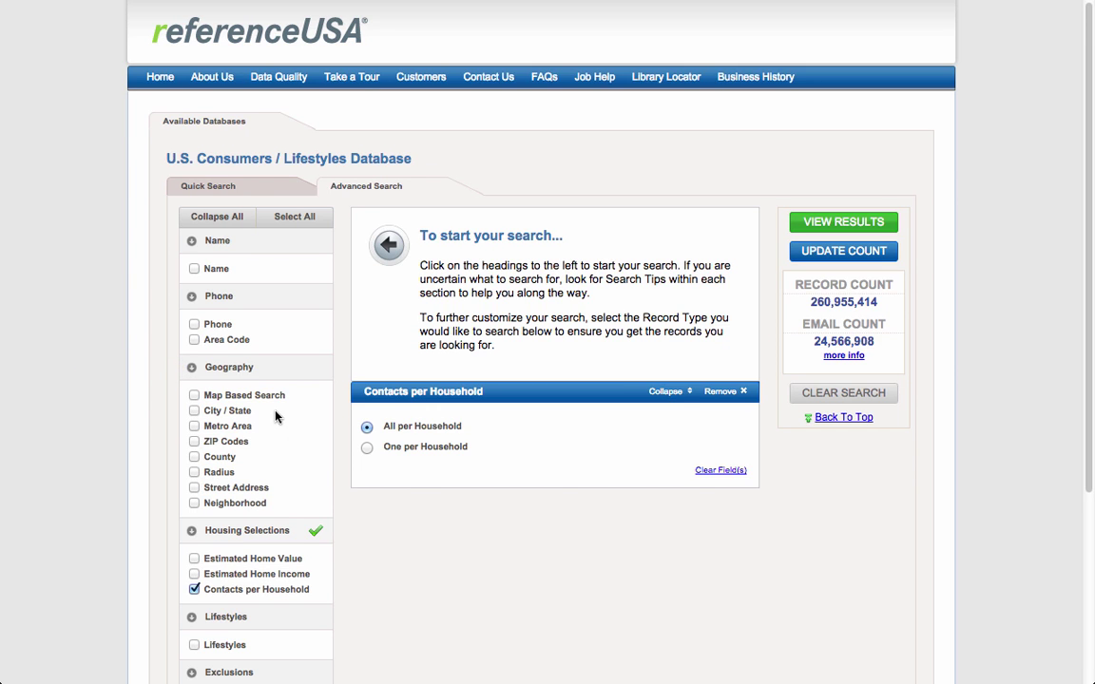
{"action": "mouse_move", "coordinate": [264, 461]}
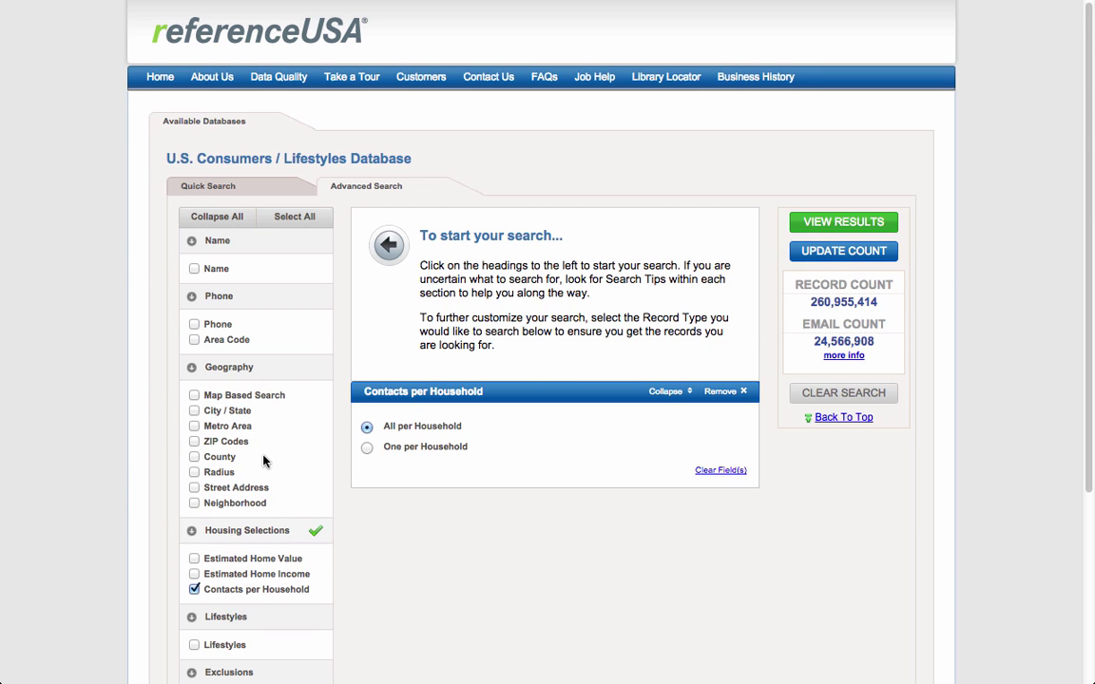
{"action": "mouse_move", "coordinate": [281, 492]}
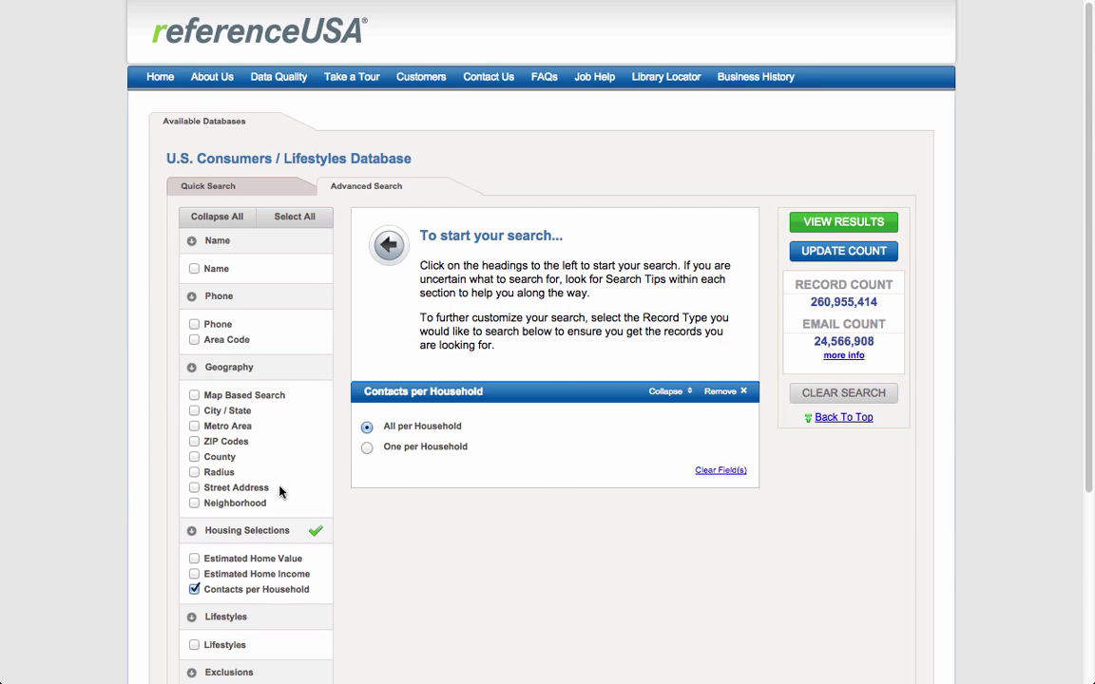
{"action": "mouse_move", "coordinate": [247, 474]}
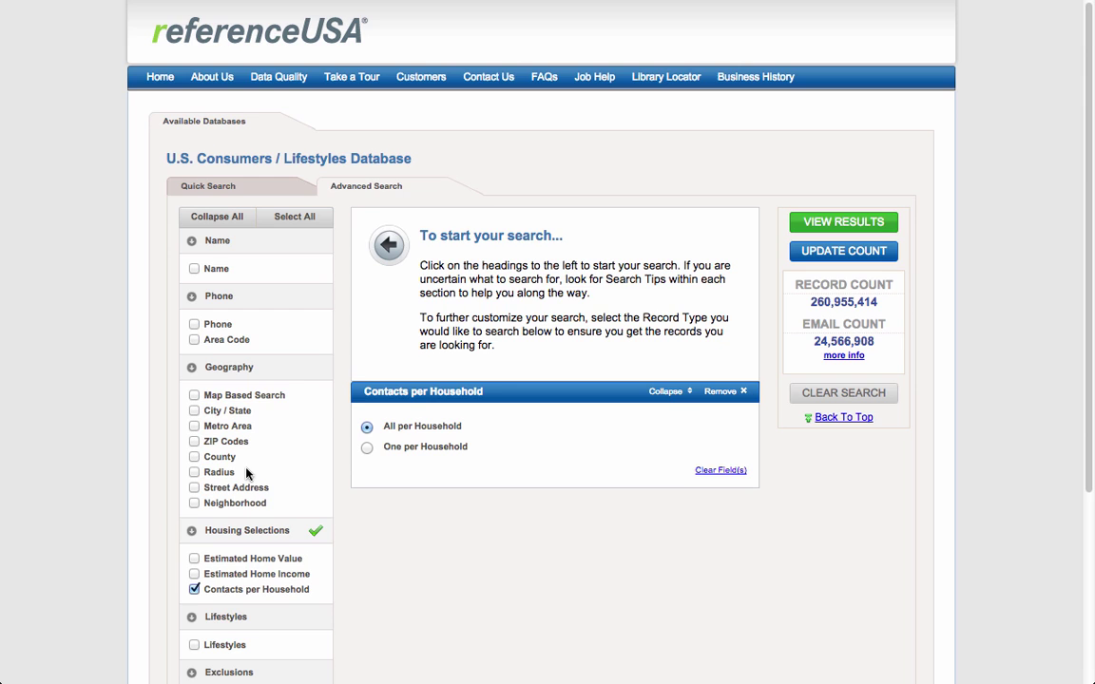
{"action": "mouse_move", "coordinate": [309, 399]}
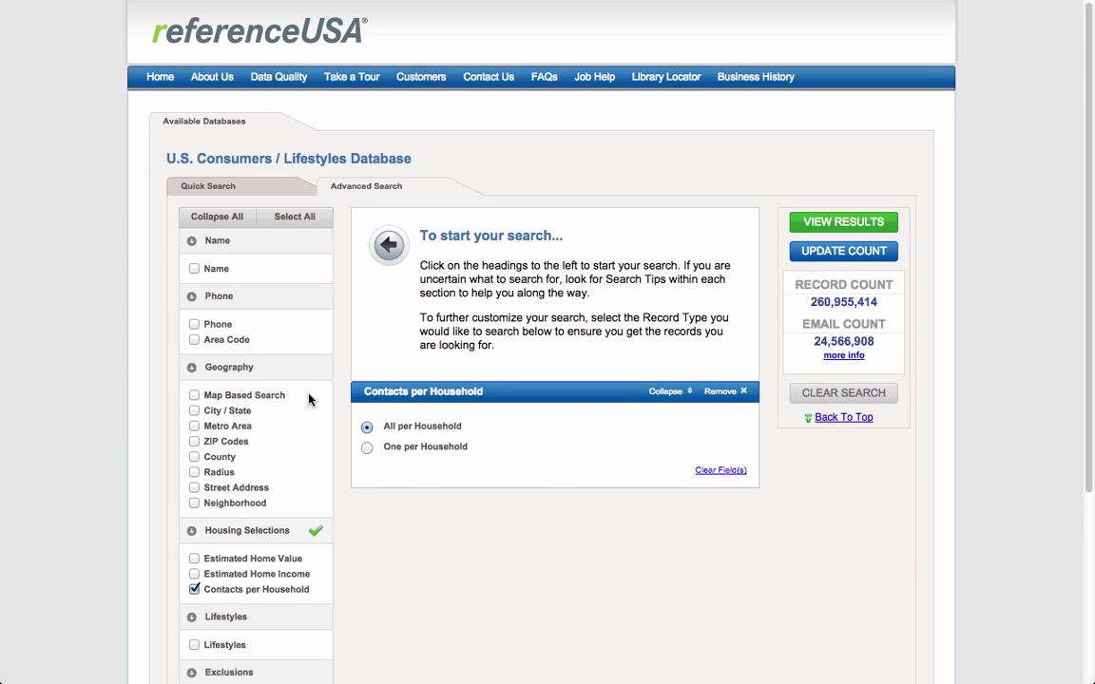
{"action": "mouse_move", "coordinate": [293, 405]}
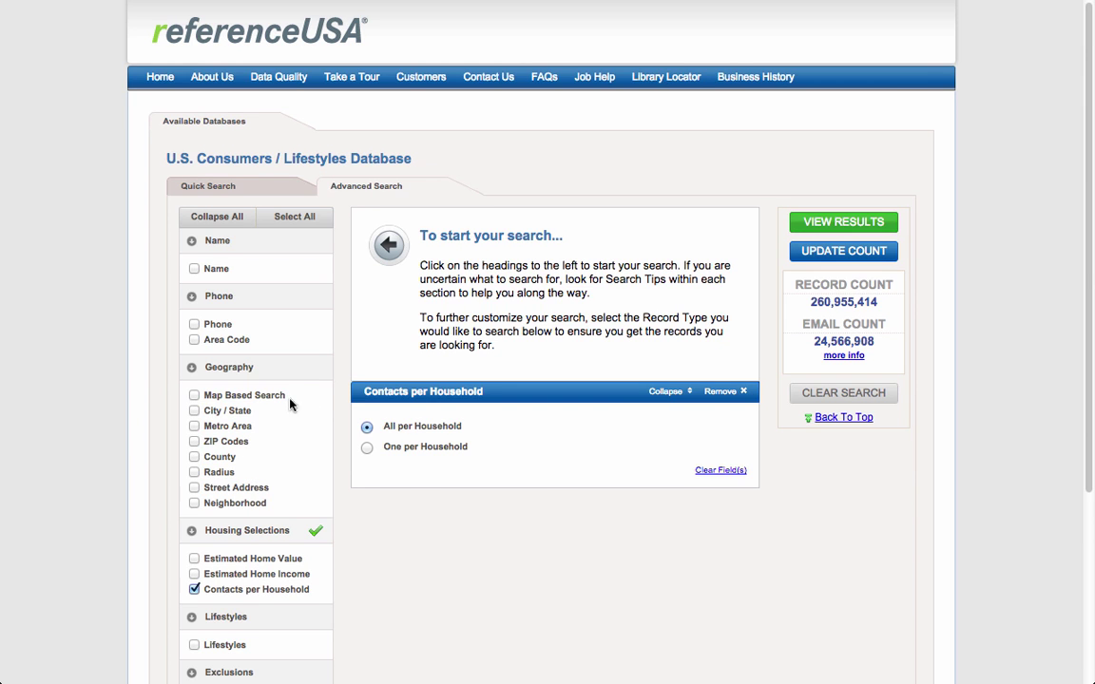
Add a Metro Area criterion with Oregon as the state, listing its metro areas.
{"action": "left_click", "coordinate": [194, 426]}
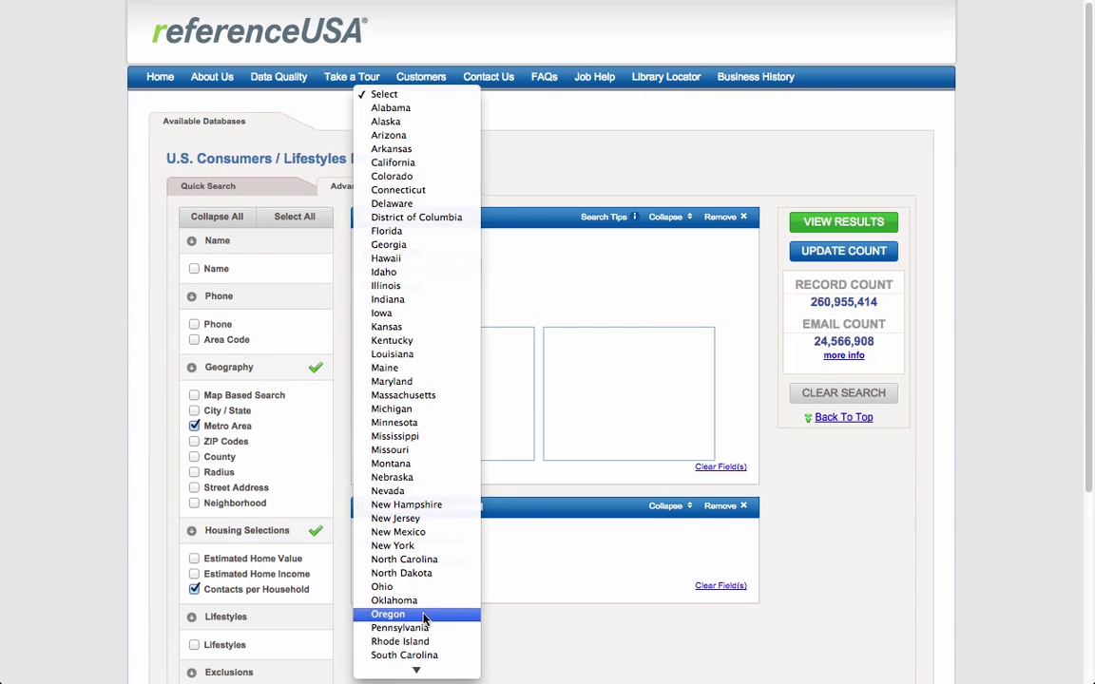
{"action": "left_click", "coordinate": [387, 614]}
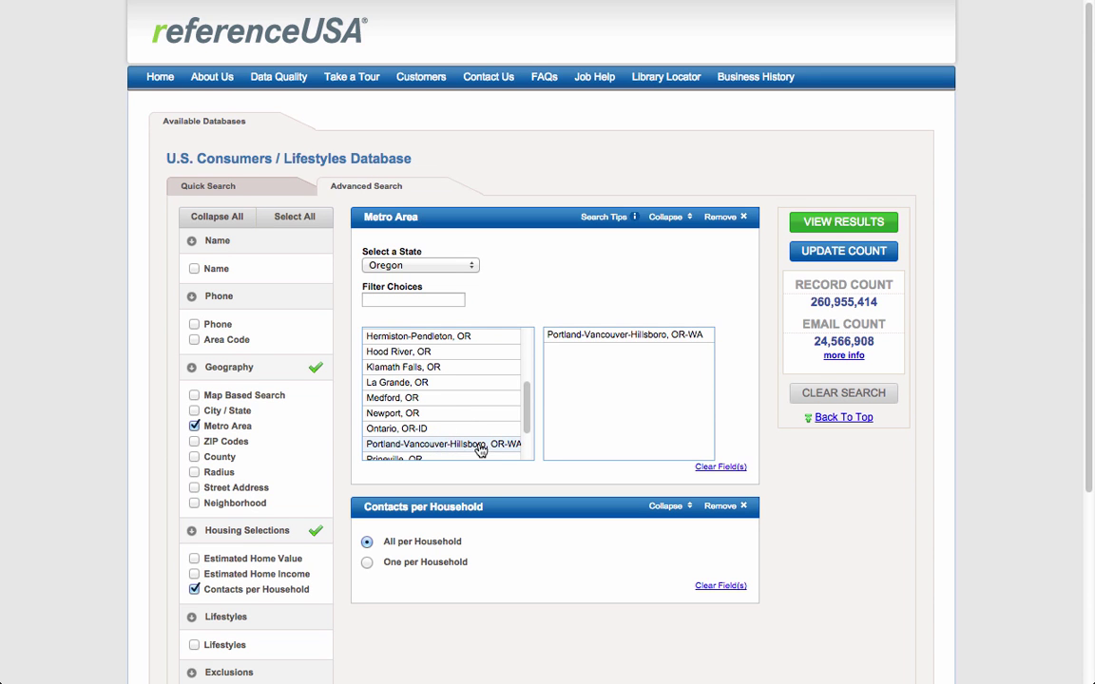
{"action": "scroll", "scroll_direction": "down", "scroll_amount": 3}
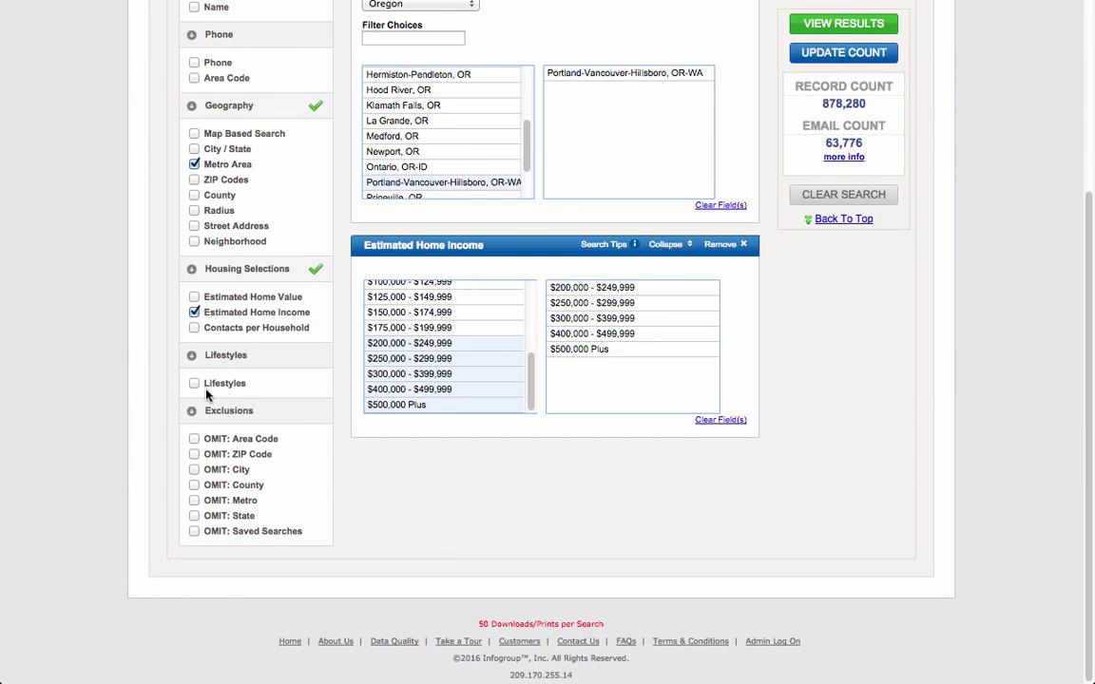
Add the Outdoor Recreation interest Boating & Sailing and update the count to 3,122.
{"action": "left_click", "coordinate": [194, 382]}
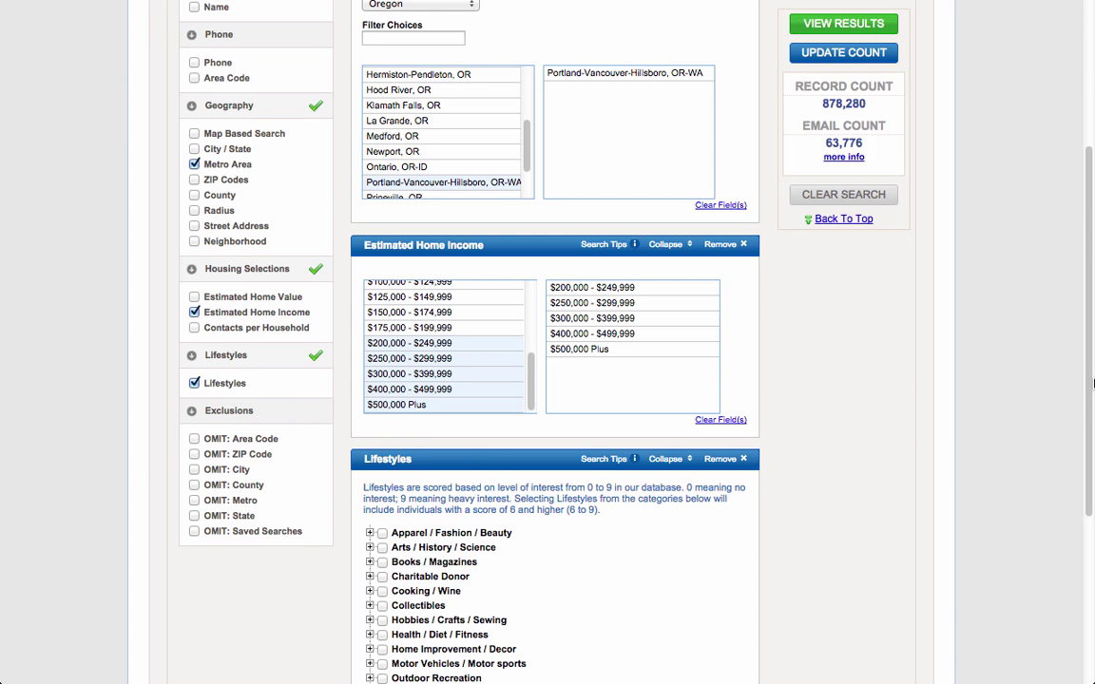
{"action": "scroll", "scroll_direction": "down", "scroll_amount": 3}
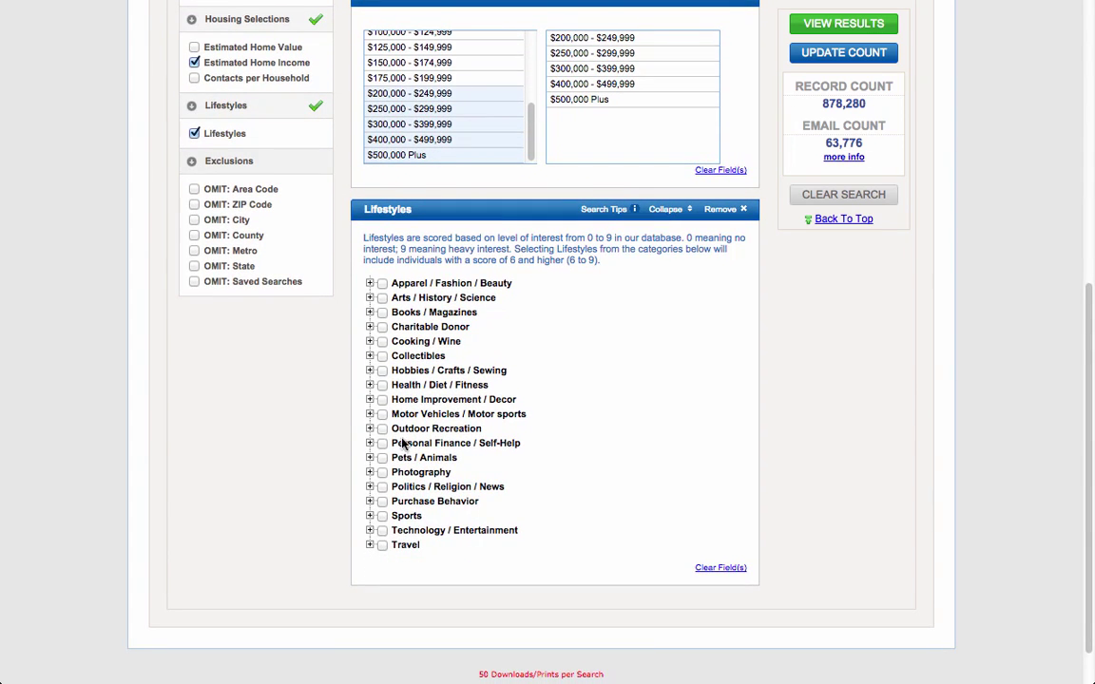
{"action": "left_click", "coordinate": [370, 429]}
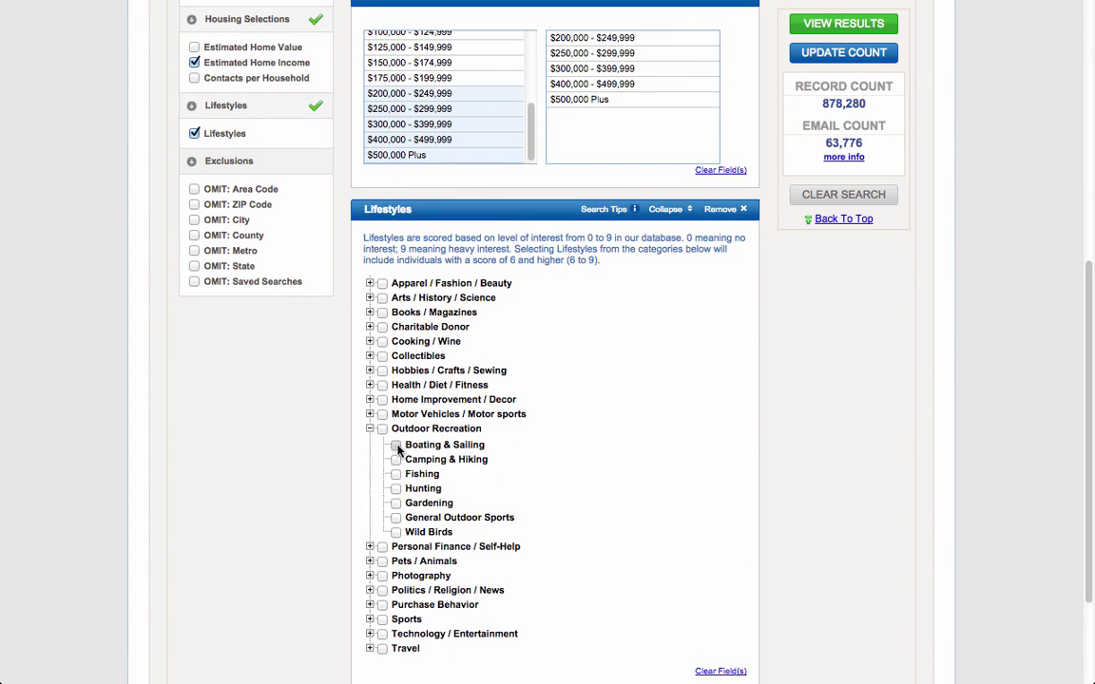
{"action": "left_click", "coordinate": [396, 445]}
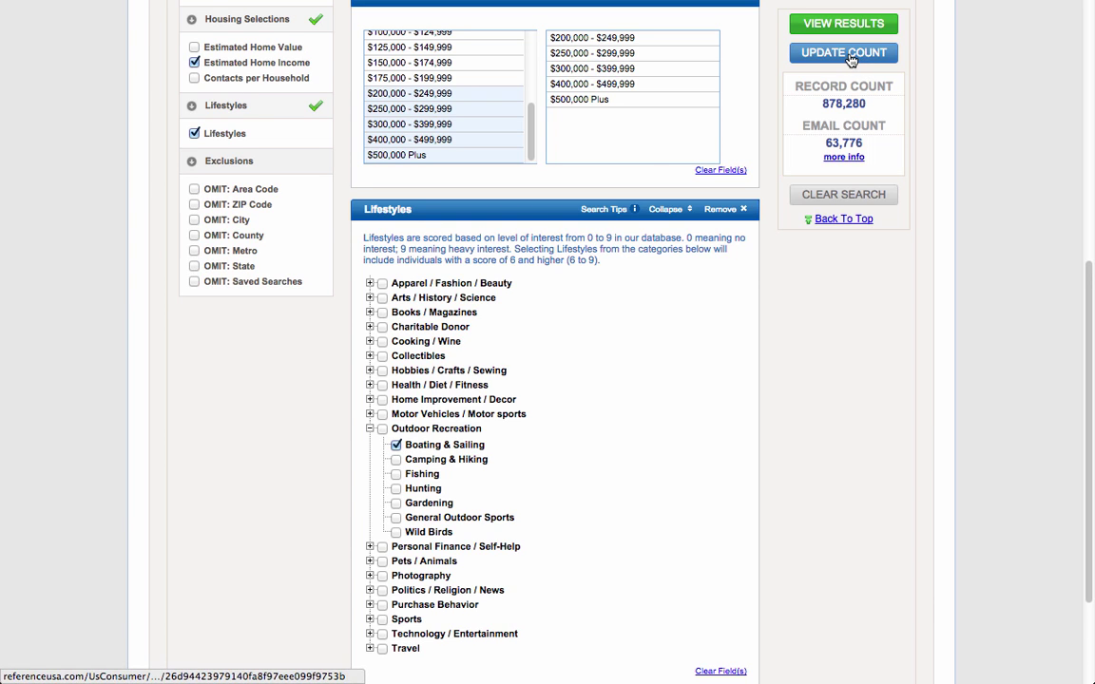
{"action": "left_click", "coordinate": [842, 52]}
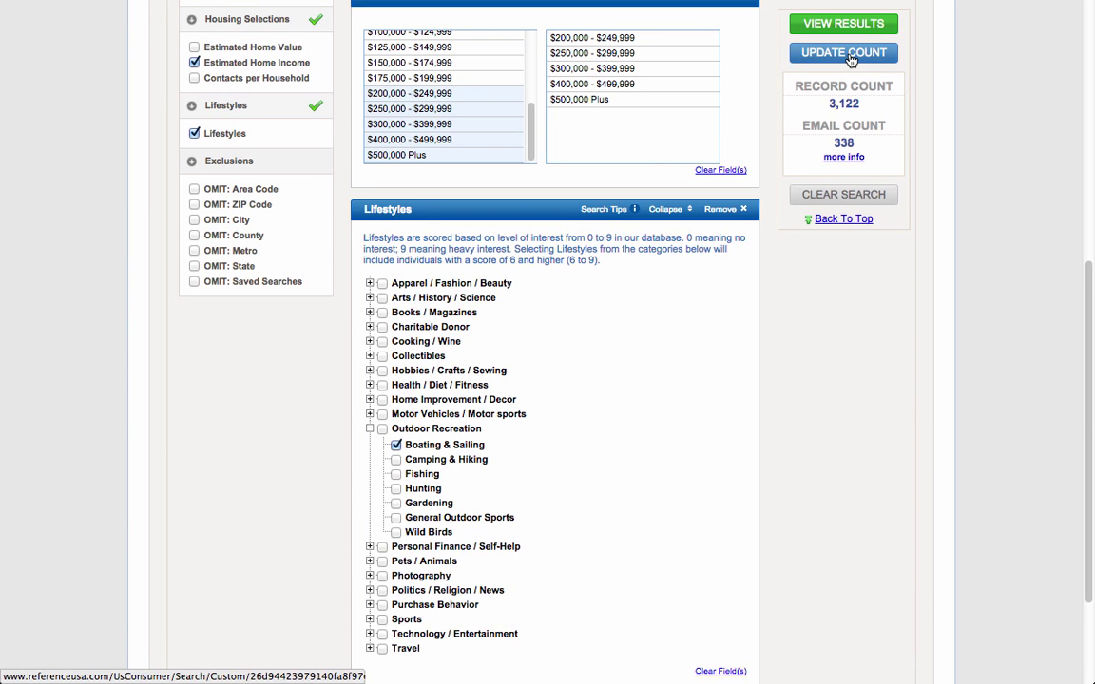
{"action": "left_click", "coordinate": [842, 52]}
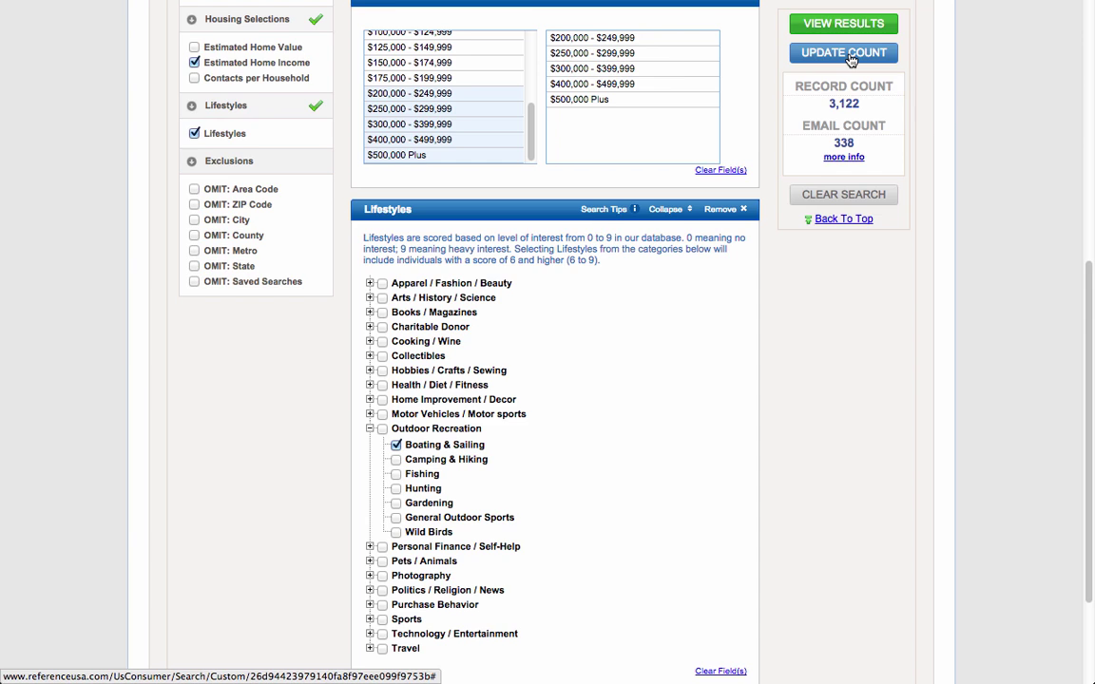
{"action": "left_click", "coordinate": [842, 53]}
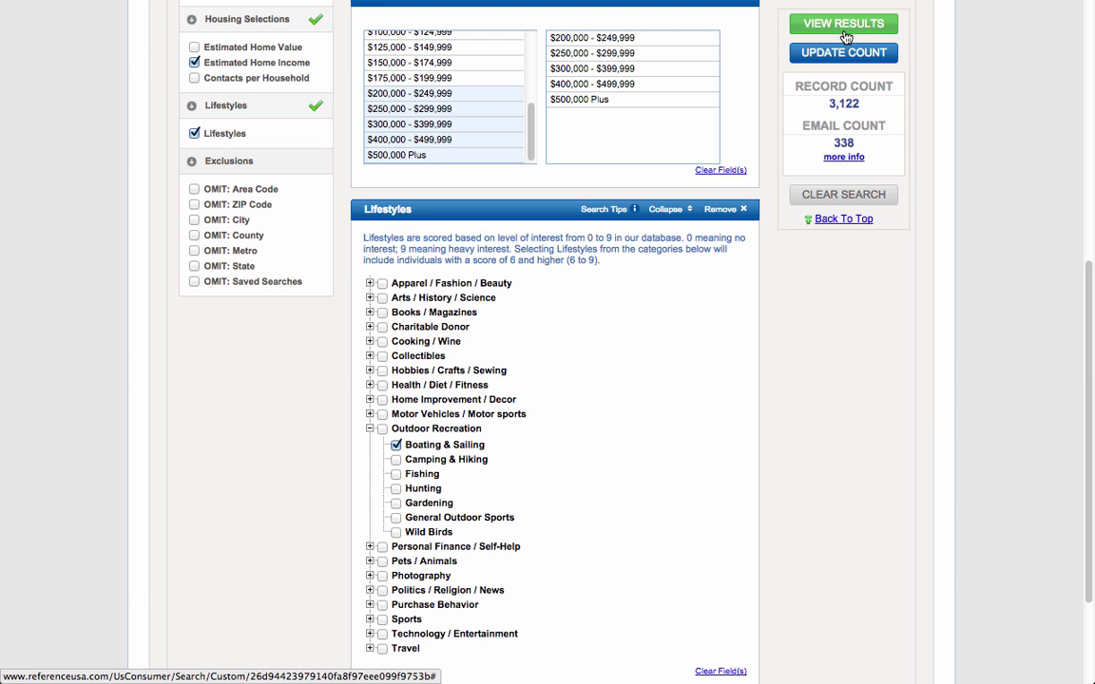
View the 3,122 results and open a Lake Oswego resident's lifestyle interests.
{"action": "left_click", "coordinate": [842, 23]}
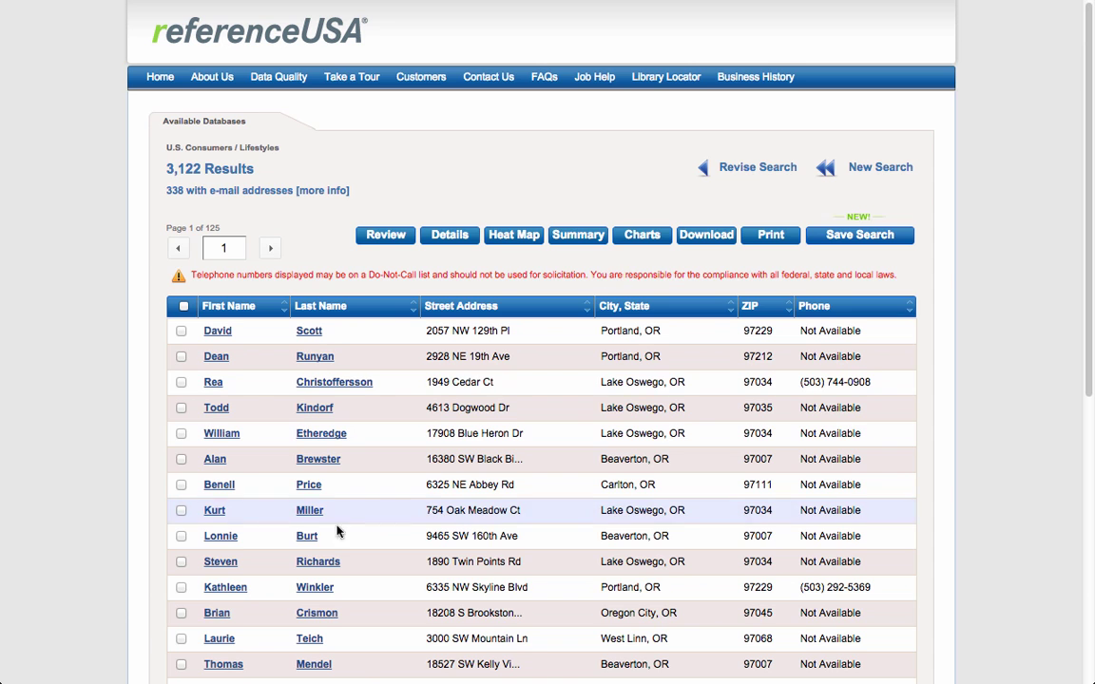
{"action": "left_click", "coordinate": [214, 510]}
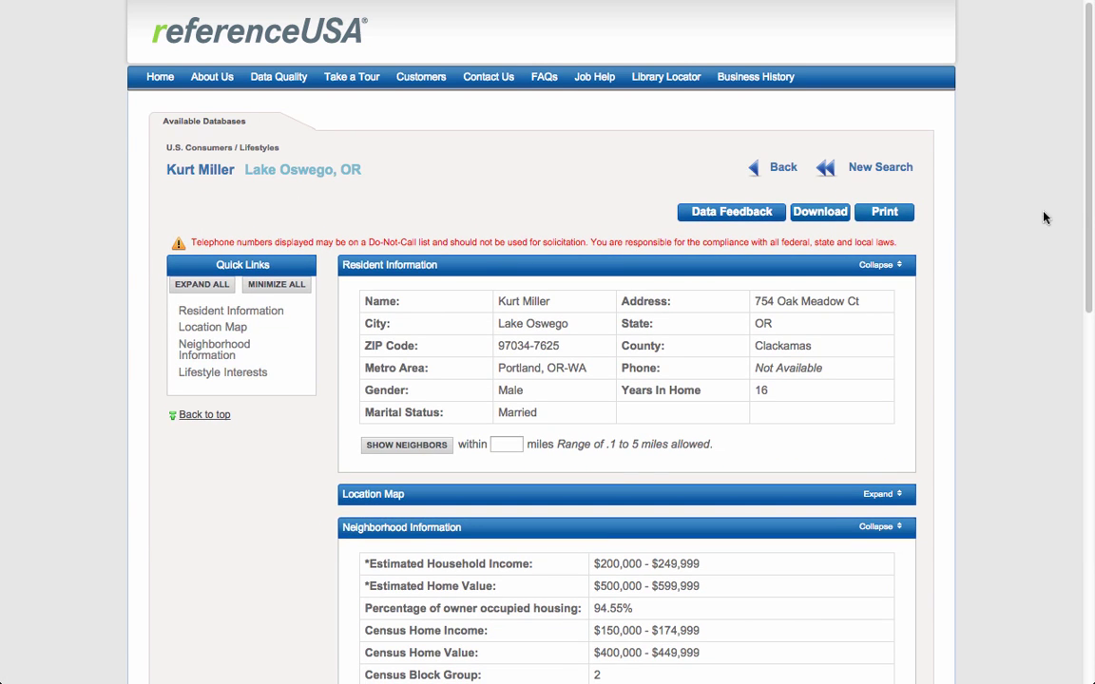
{"action": "scroll", "scroll_direction": "down", "scroll_amount": 3}
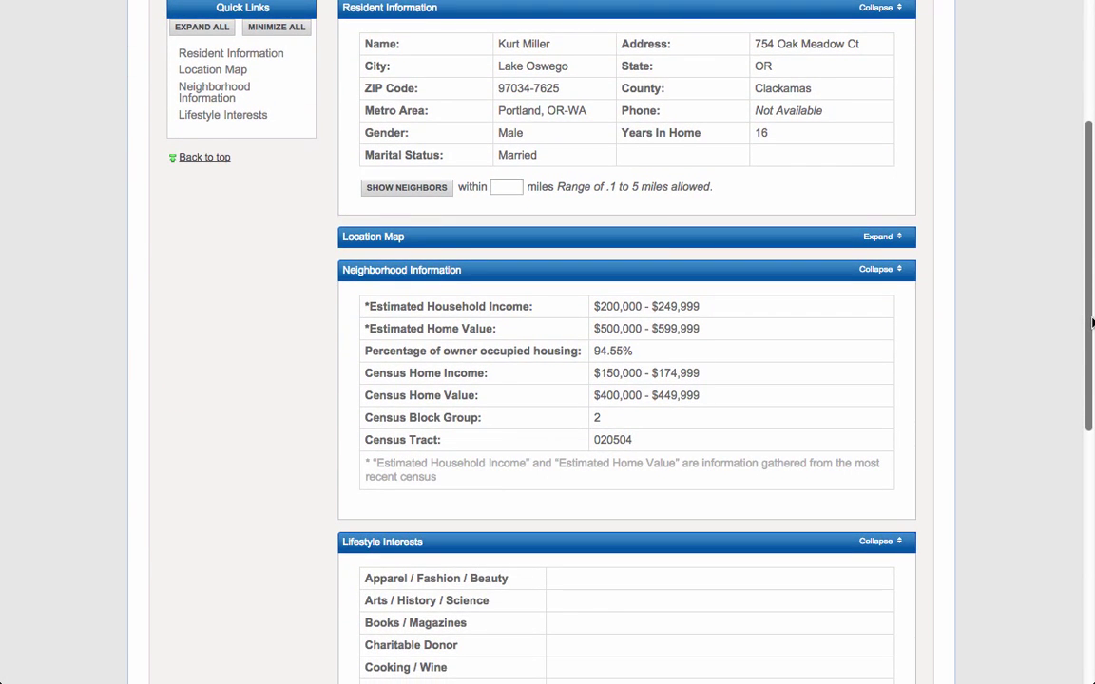
{"action": "scroll", "scroll_direction": "down", "scroll_amount": 3}
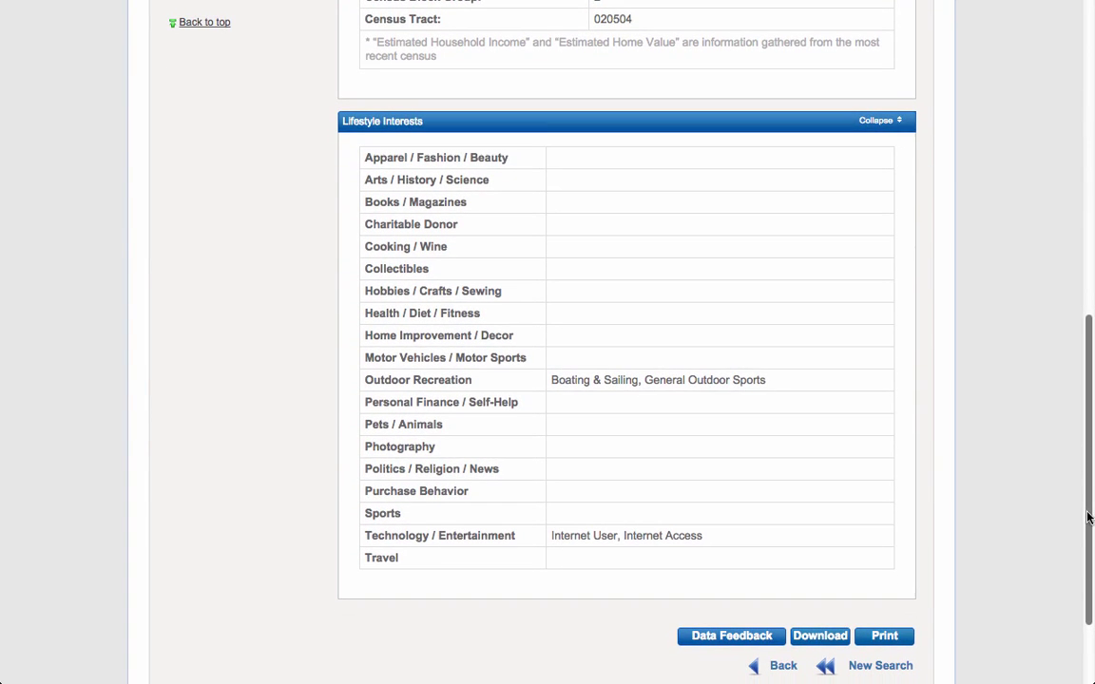